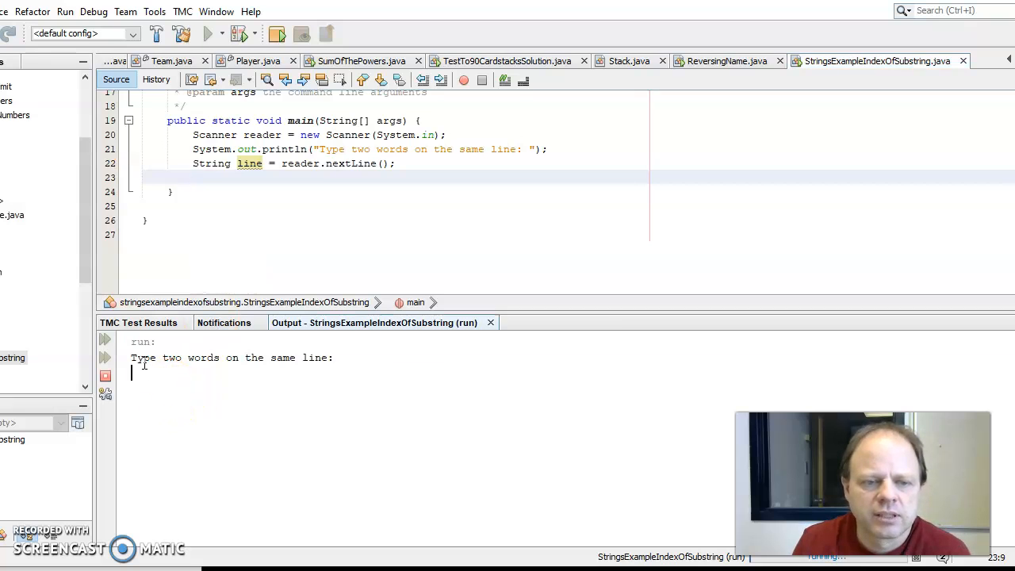
Step: Enter 'Hello there' as program input, then return to the editor below the nextLine line
type("Hello there")
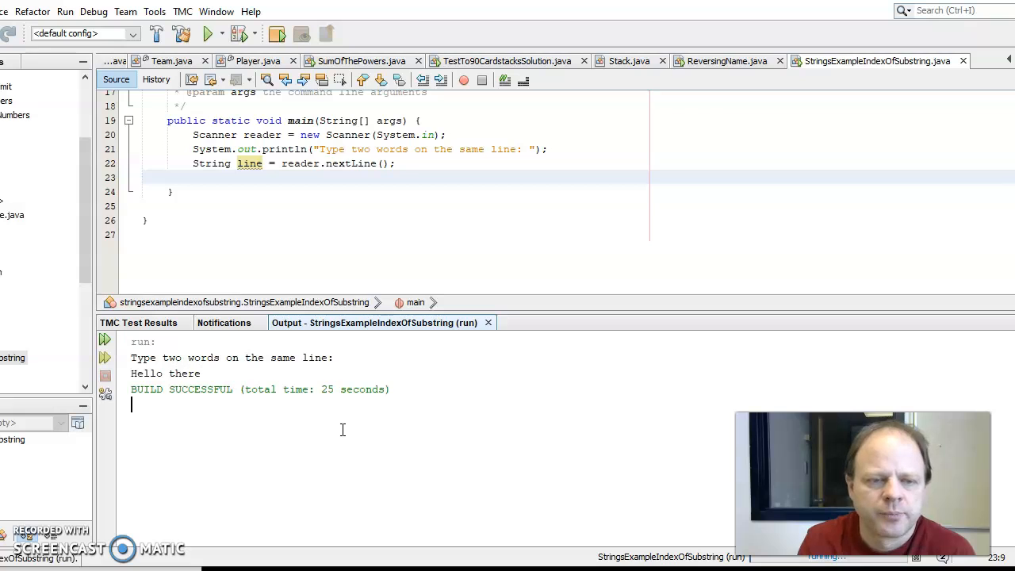
double_click(249, 163)
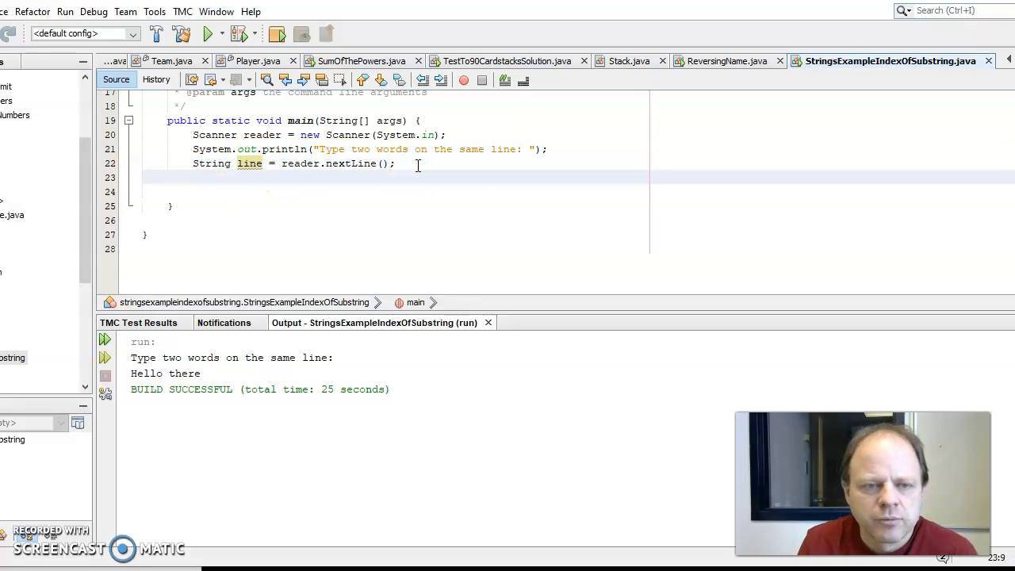
Step: Declare int pos on line 23 as line.indexOf(" ") via code completion
type("int")
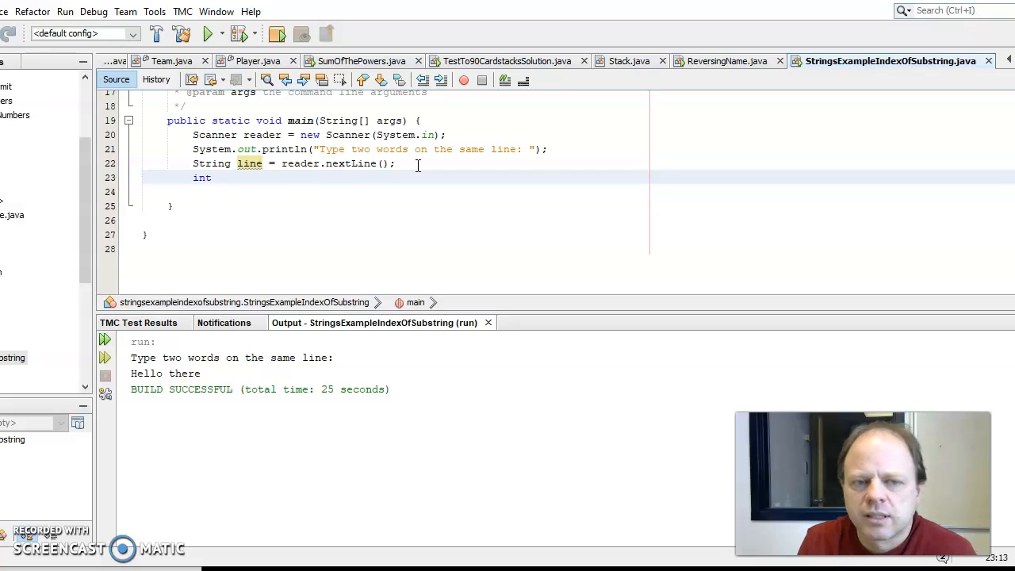
type("pos = line")
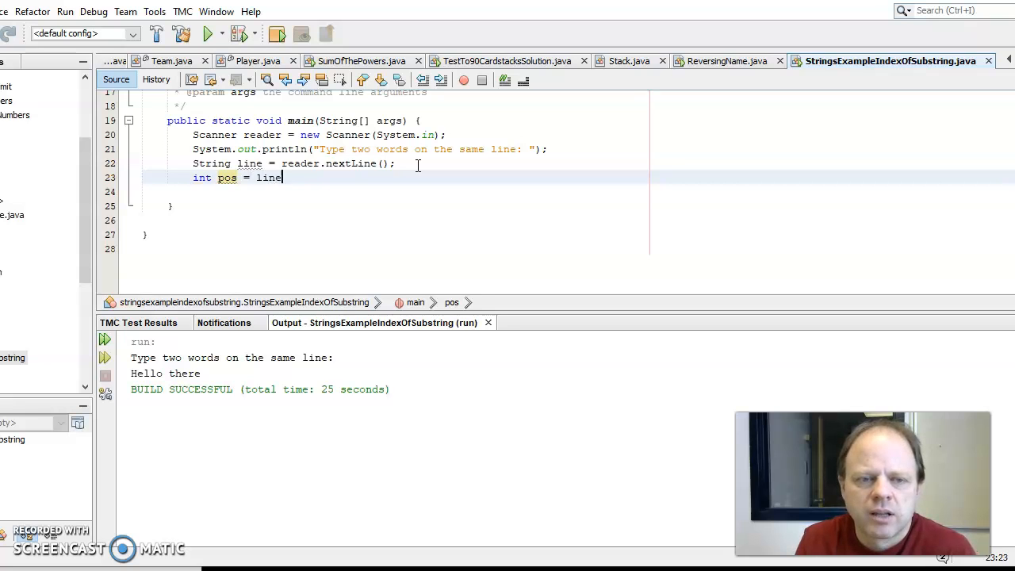
type(".")
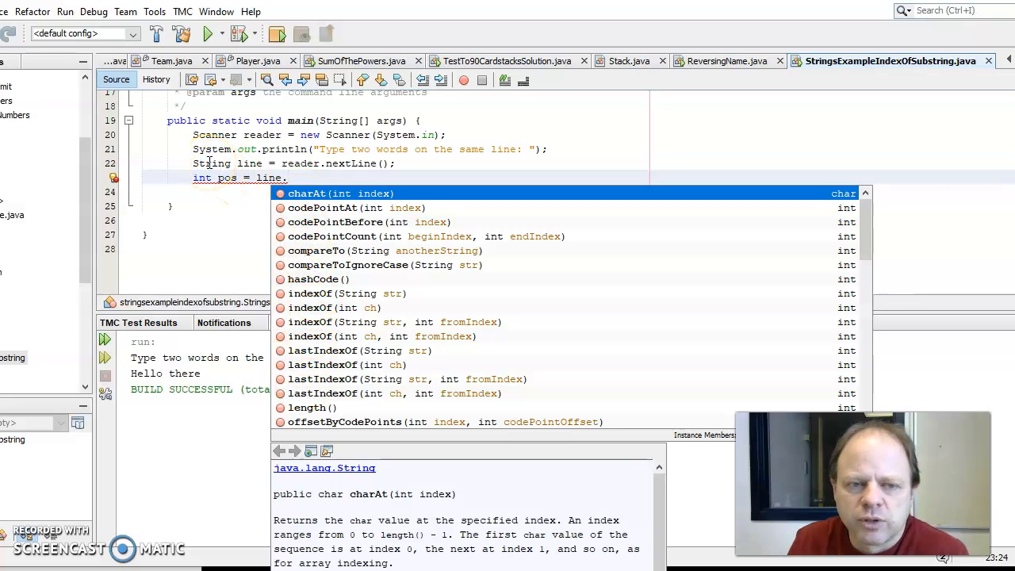
mouse_move(349, 264)
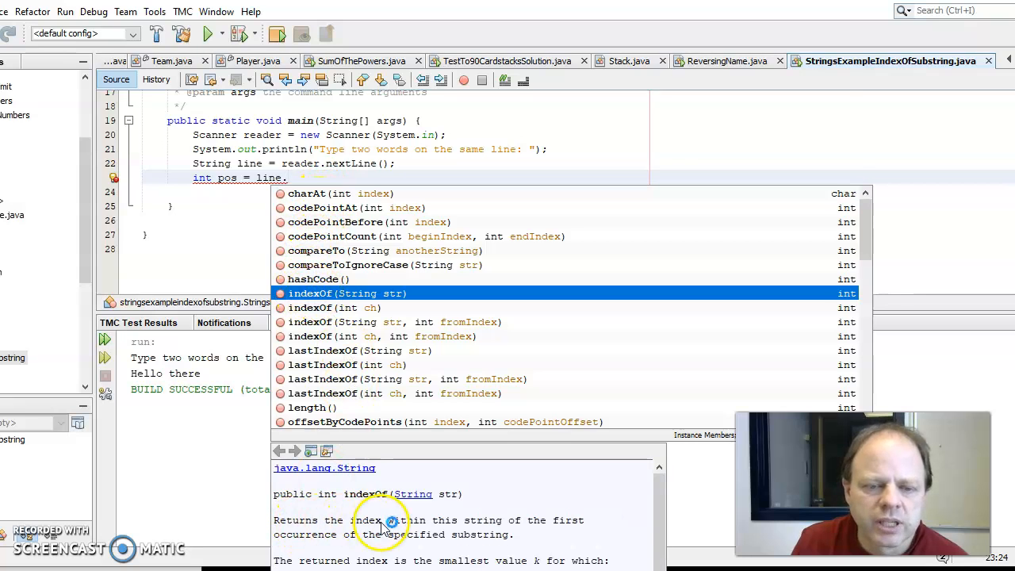
mouse_move(397, 540)
type("indexOf(\" \");")
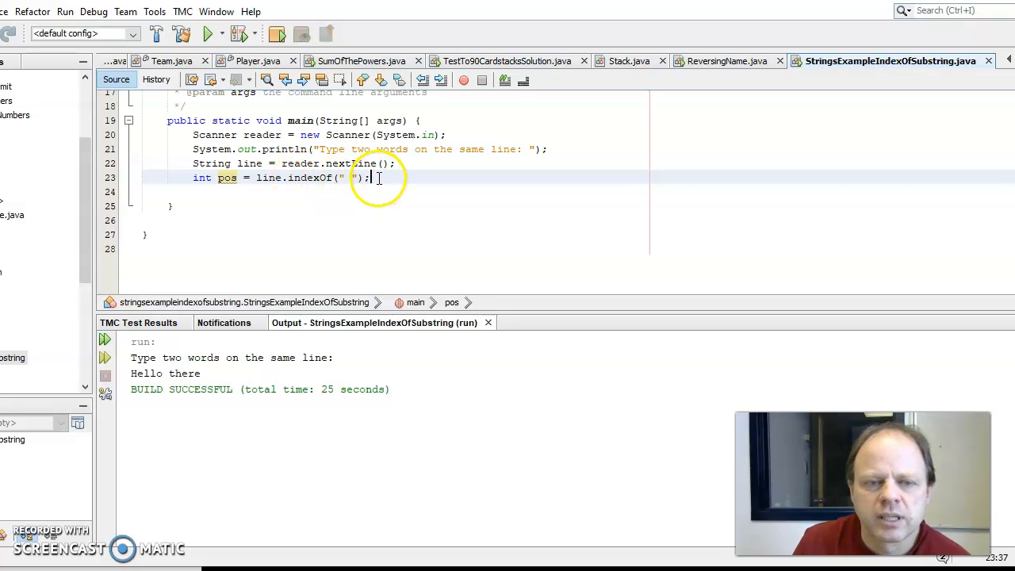
Step: Add System.out.println(pos), run with 'Hello there', and see space position 5
type("s")
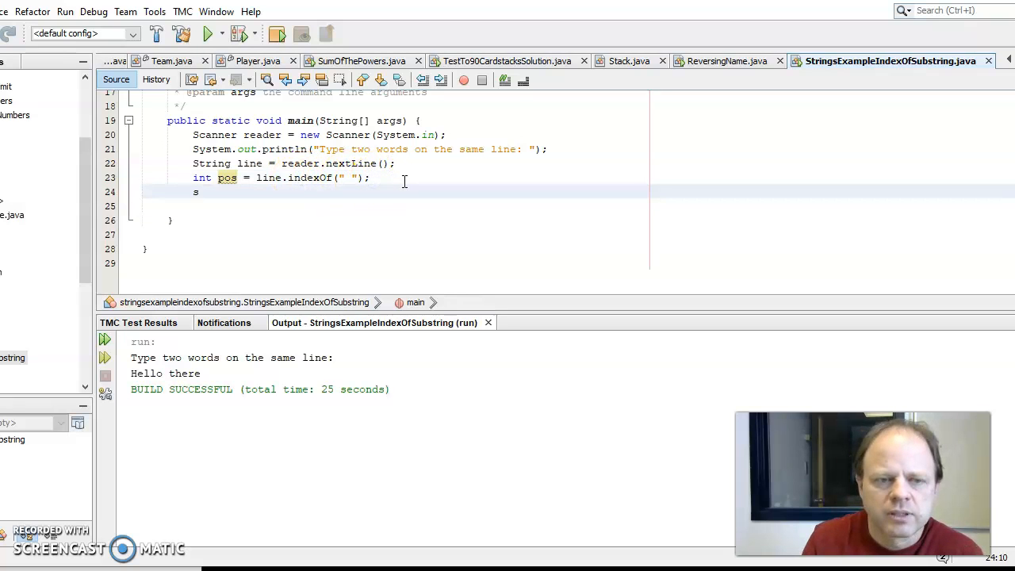
type("System.out.println();")
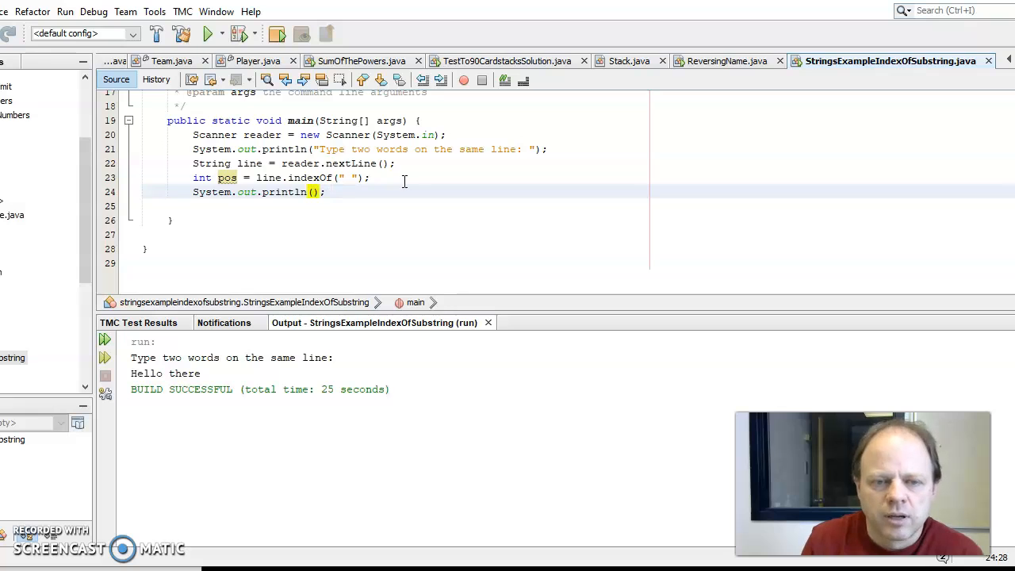
type("pos")
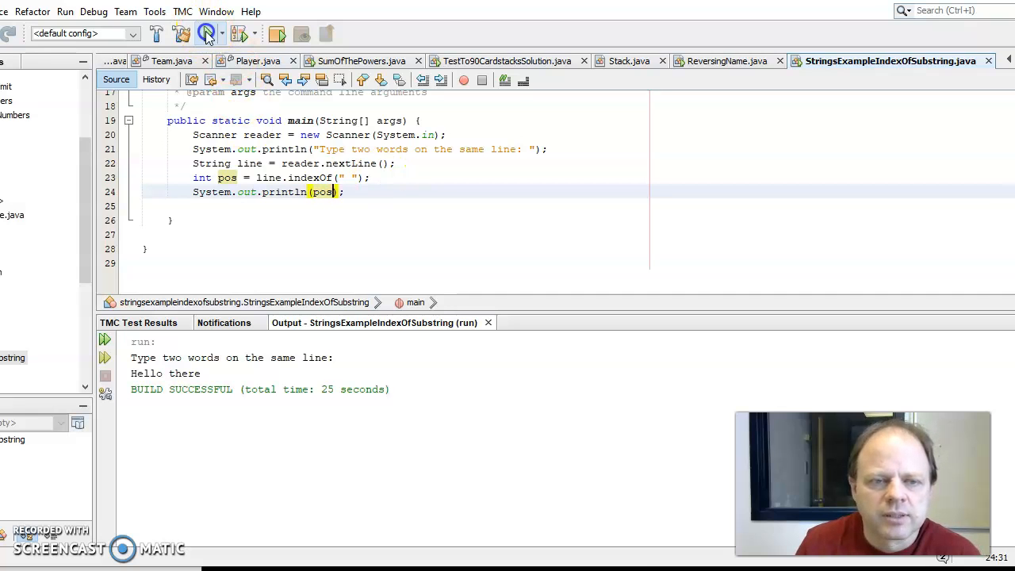
left_click(208, 33)
type("Hello there")
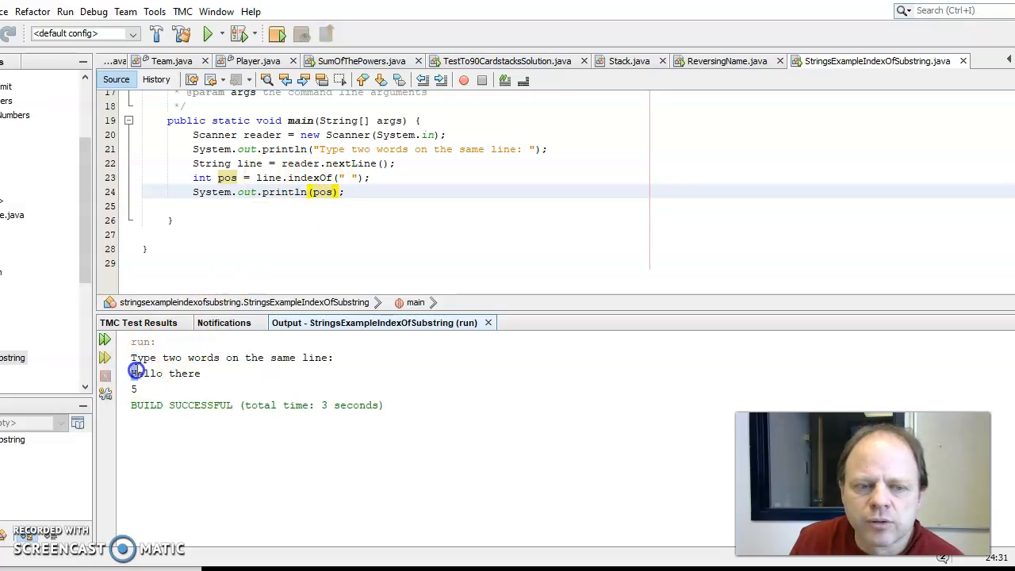
double_click(146, 373)
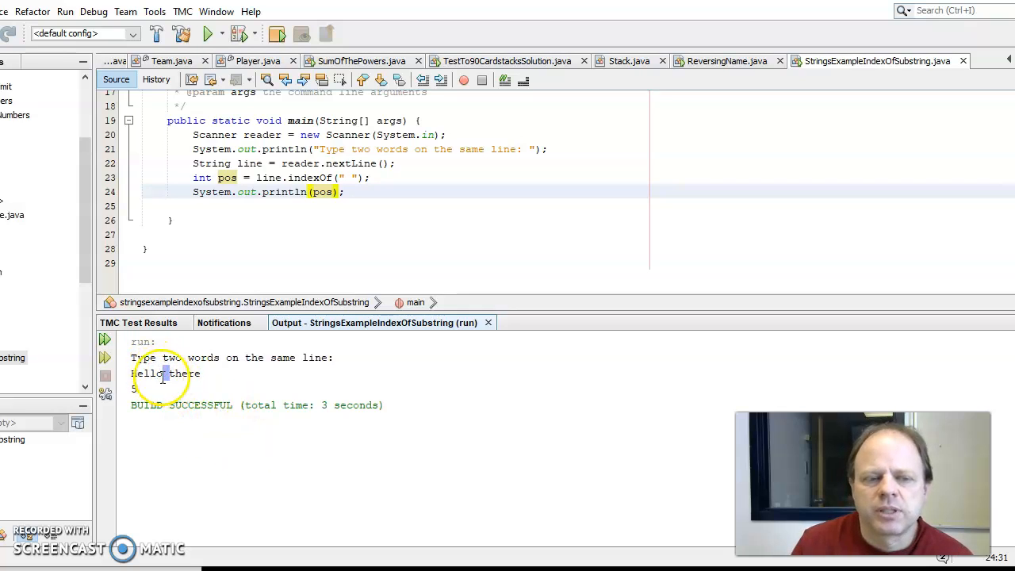
mouse_move(278, 183)
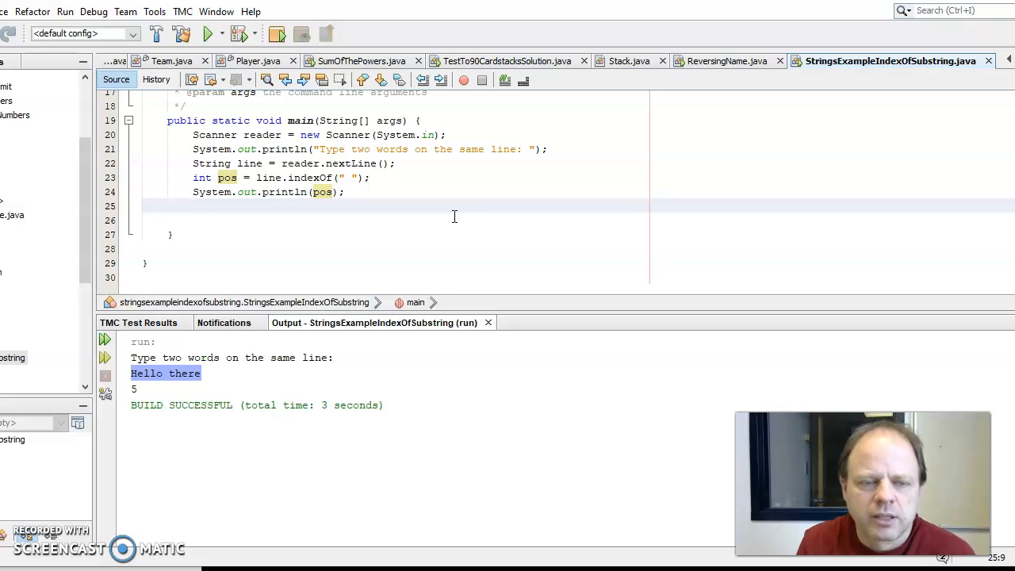
Step: Declare String word1 = line.substring(0, 3) and print it labelled 'Word 1: '
type("Sy")
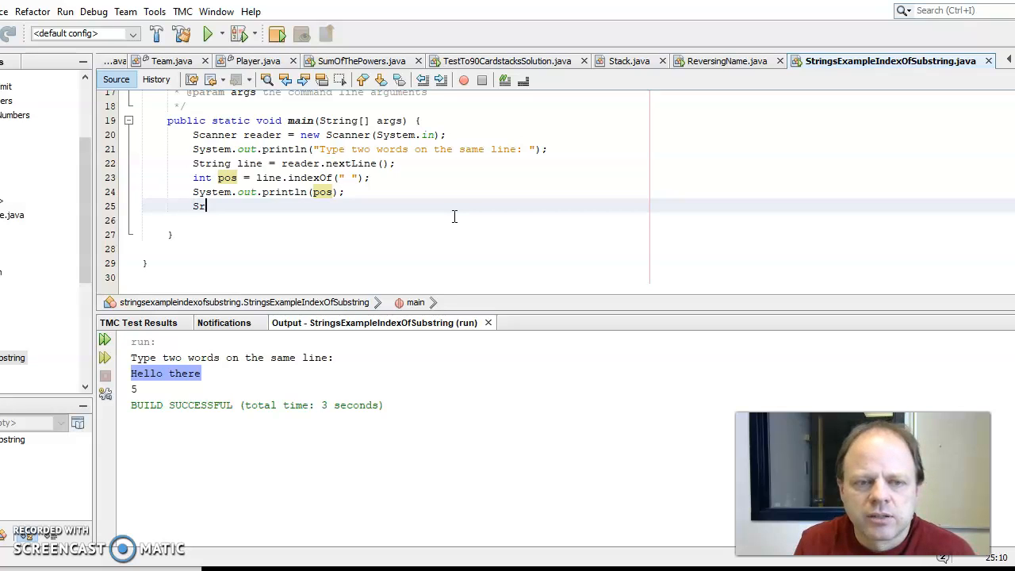
type("tring")
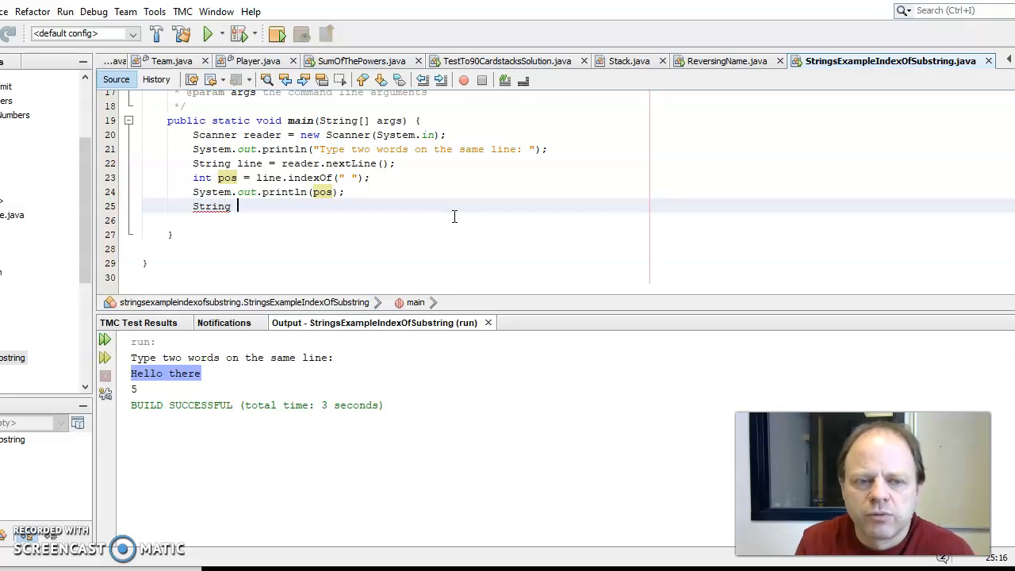
type("word1")
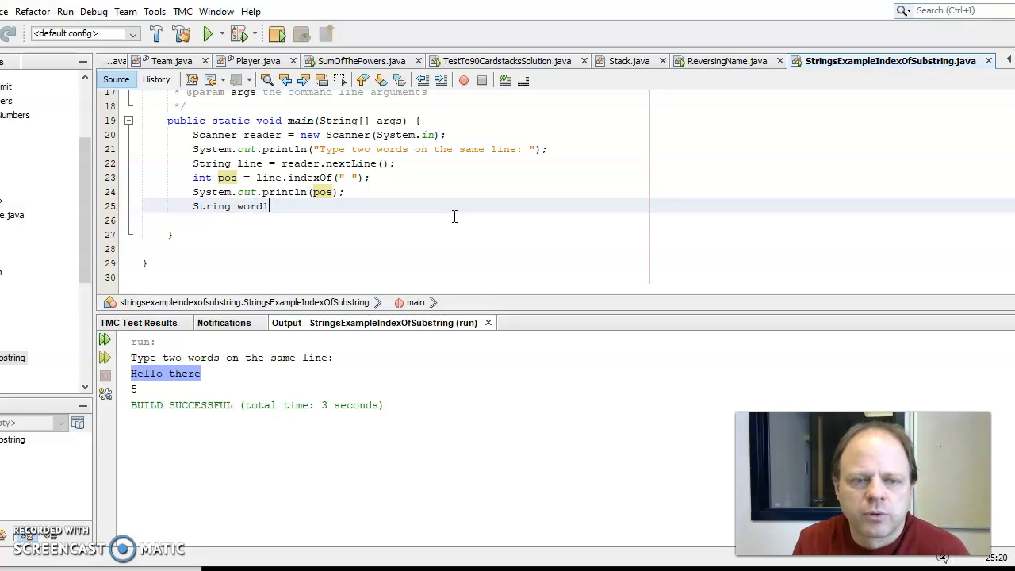
type("=")
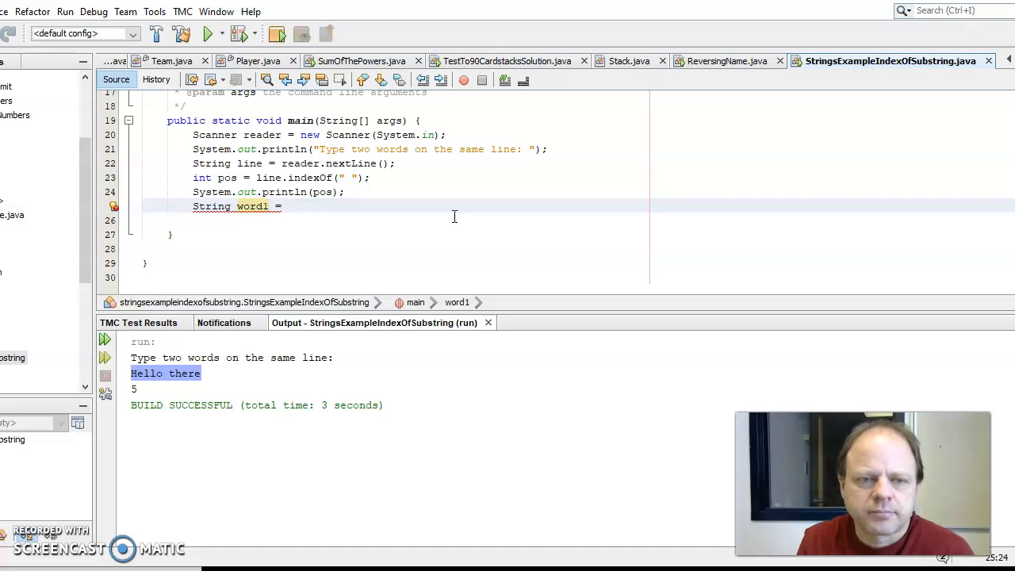
type("line.substring(0, pos")
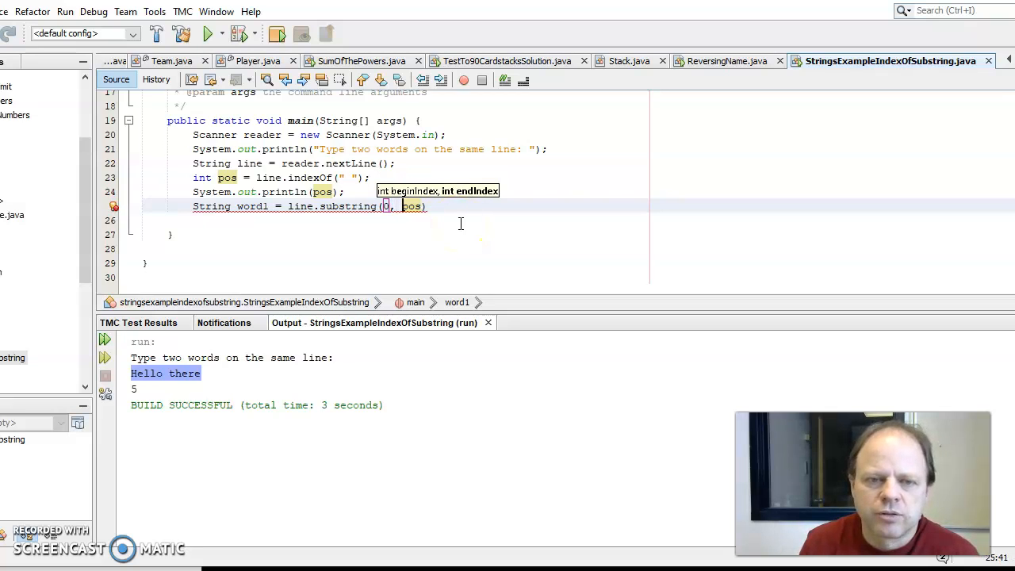
type("3")
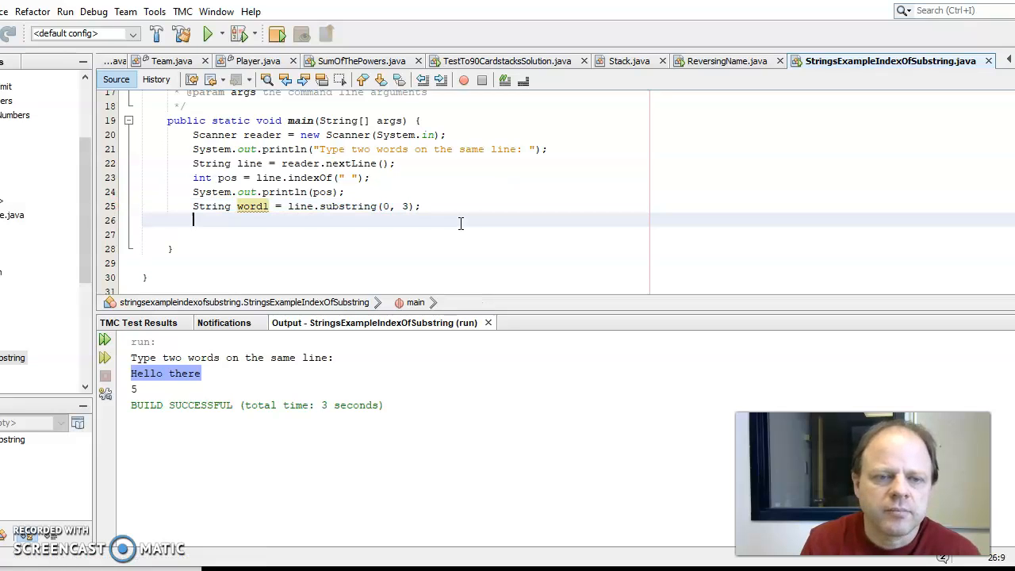
type("System.out.println(\"\");")
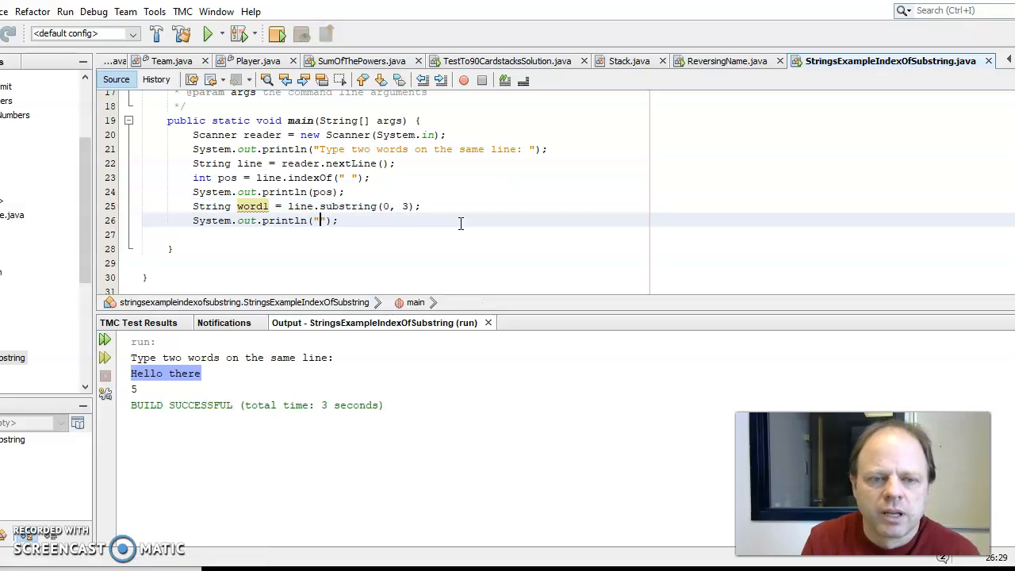
type("Word 1:")
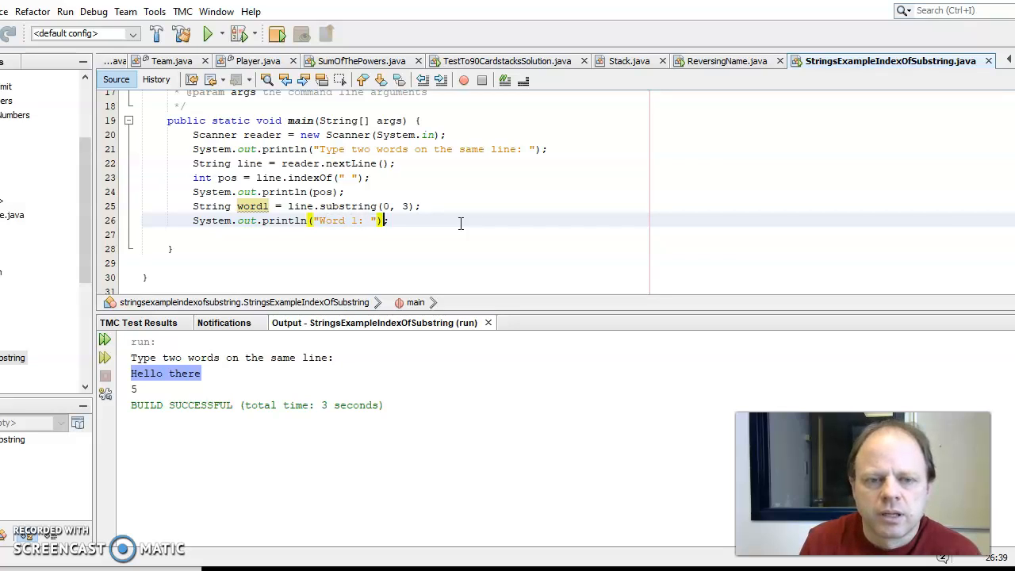
Step: Append +word1 to the print, run with 'Hello there', and check 'Hel' and 5
type("+word1")
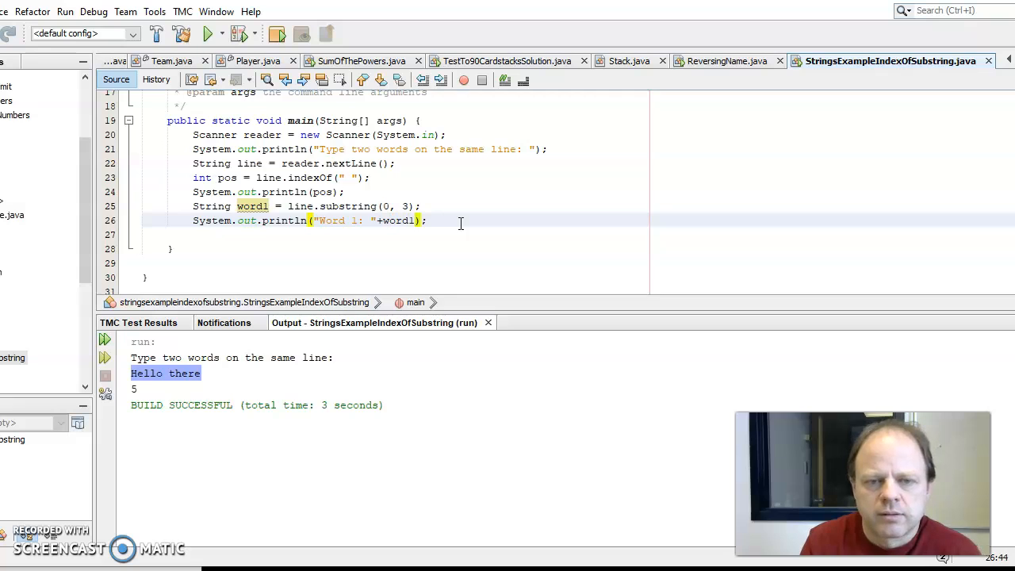
left_click(209, 33)
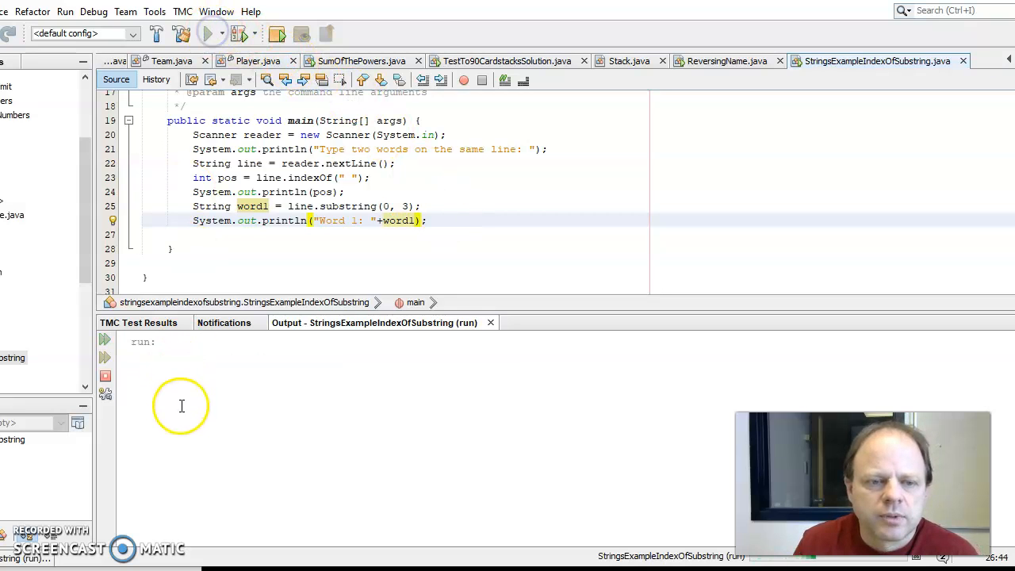
type("Hello there")
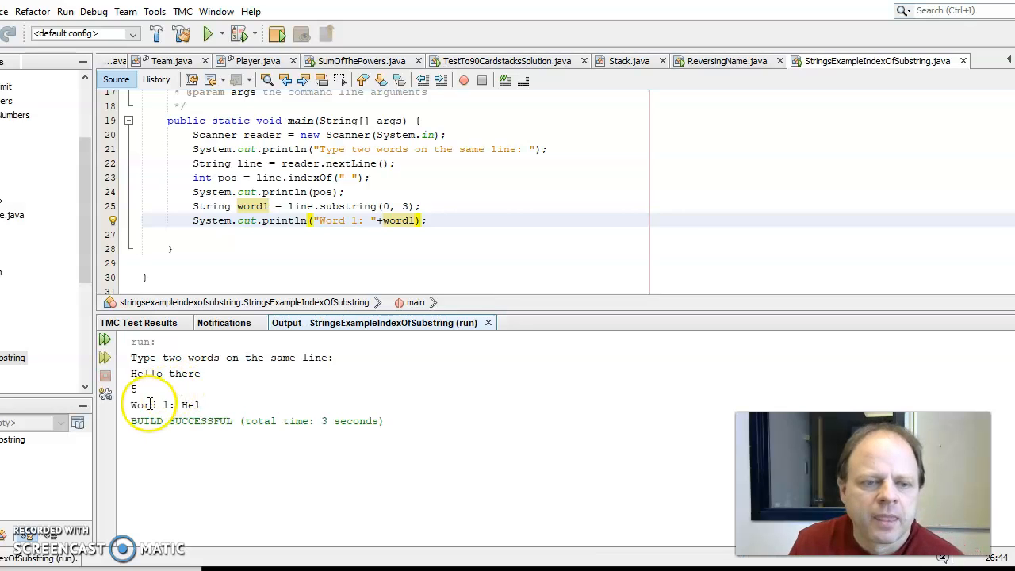
double_click(191, 405)
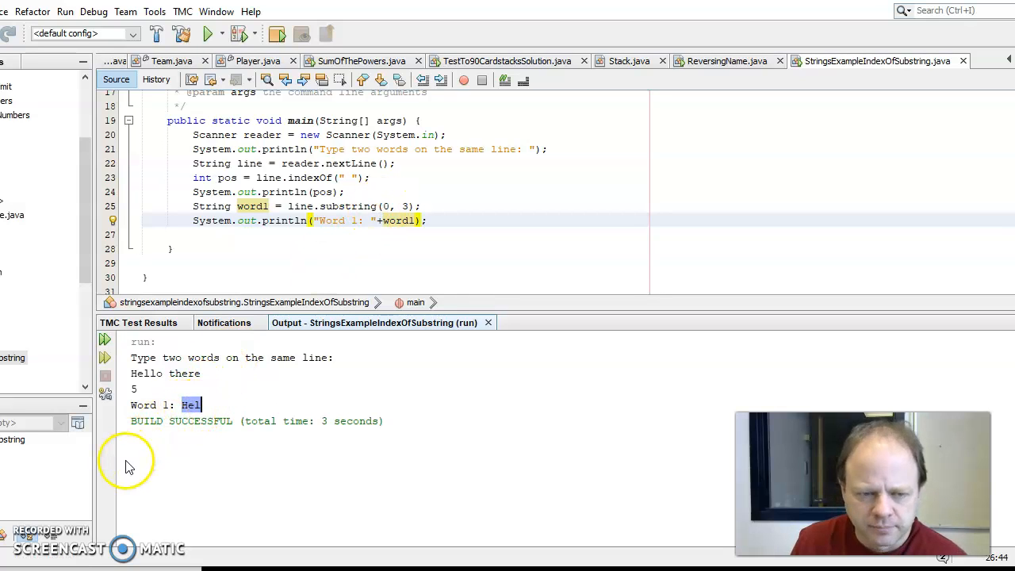
mouse_move(174, 369)
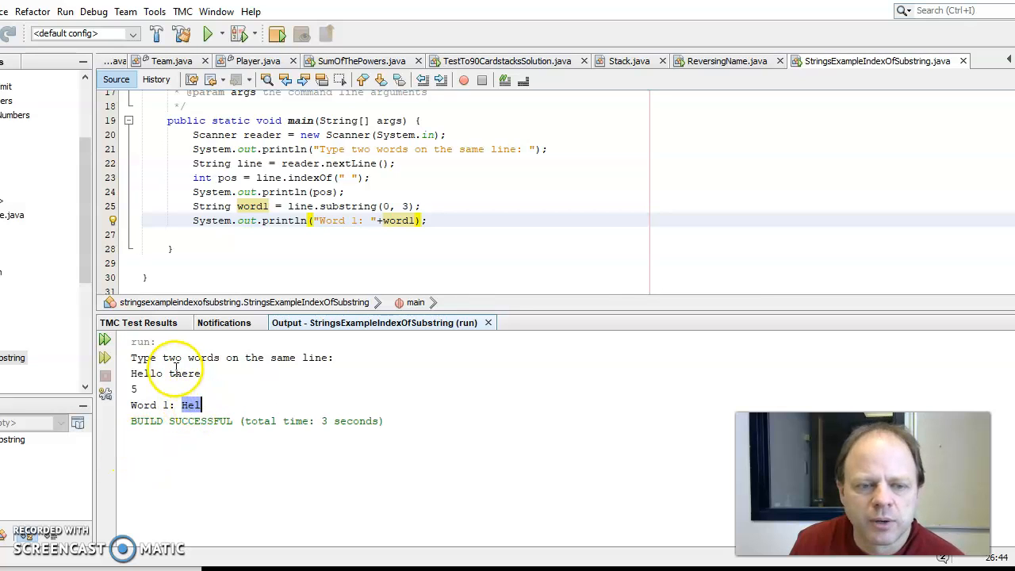
double_click(147, 372)
type("pos")
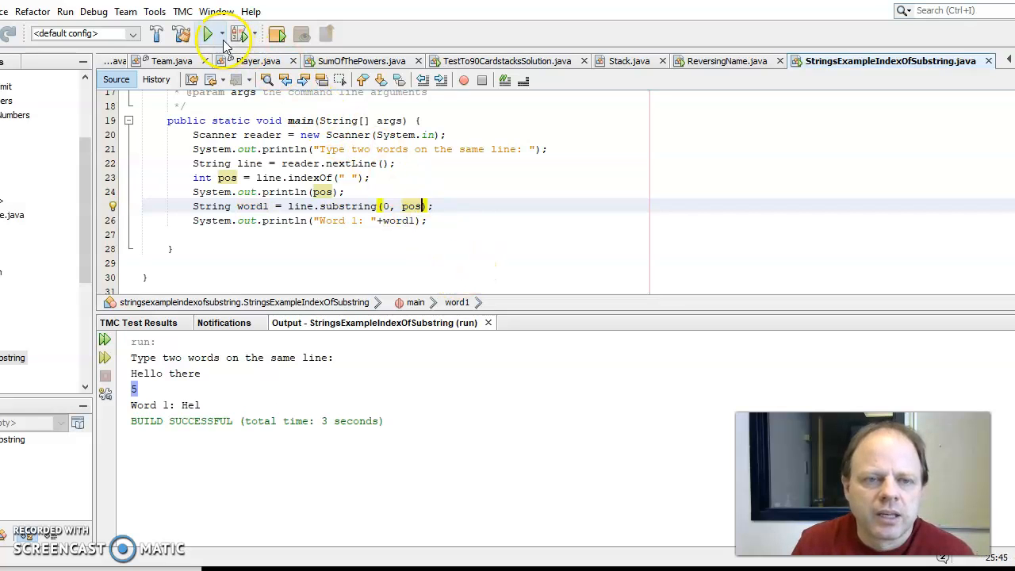
Step: Rerun with 'Hello there' and 'Something longer' to confirm full first words and position 9
left_click(208, 33)
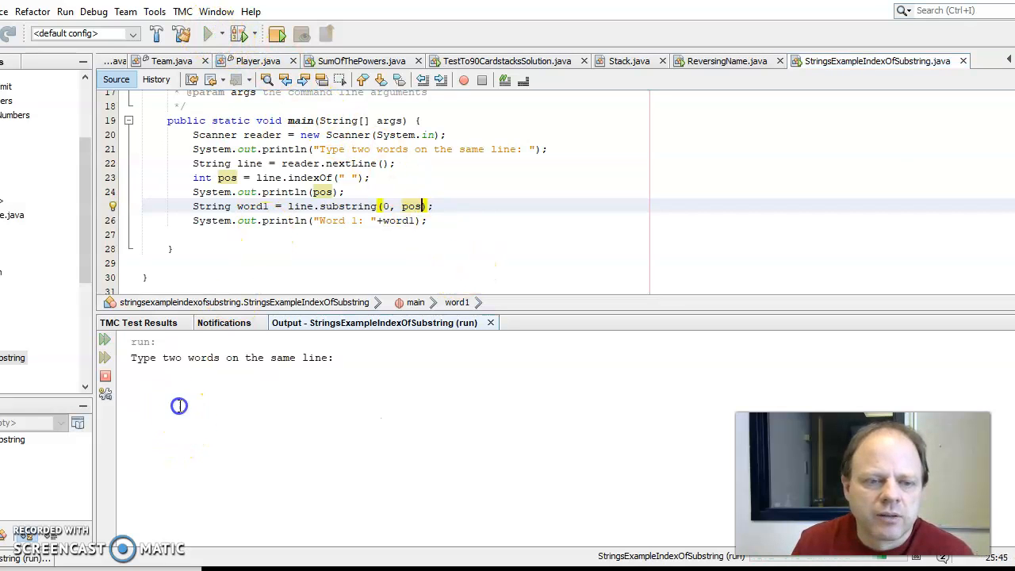
type("Hello there")
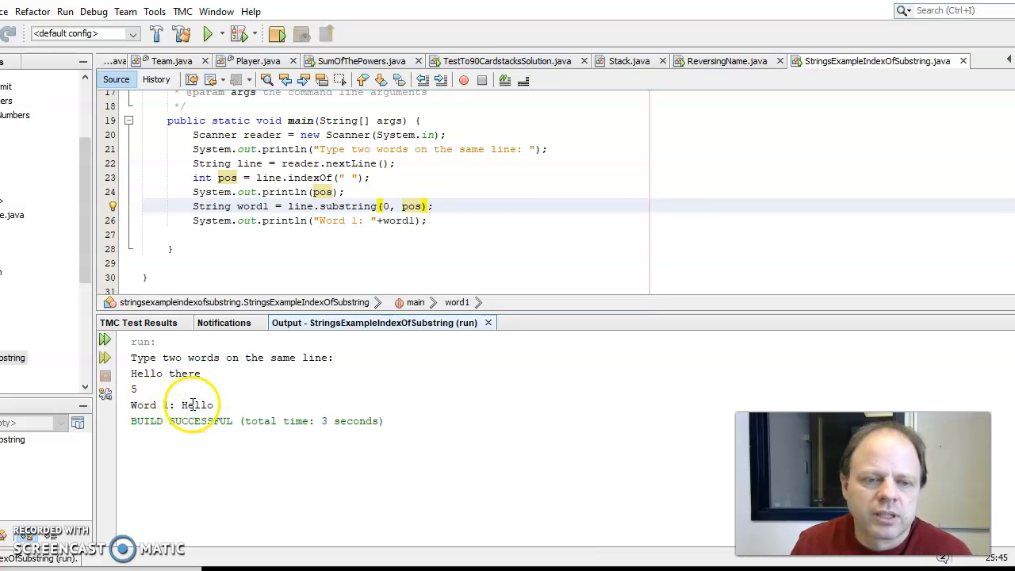
left_click(209, 33)
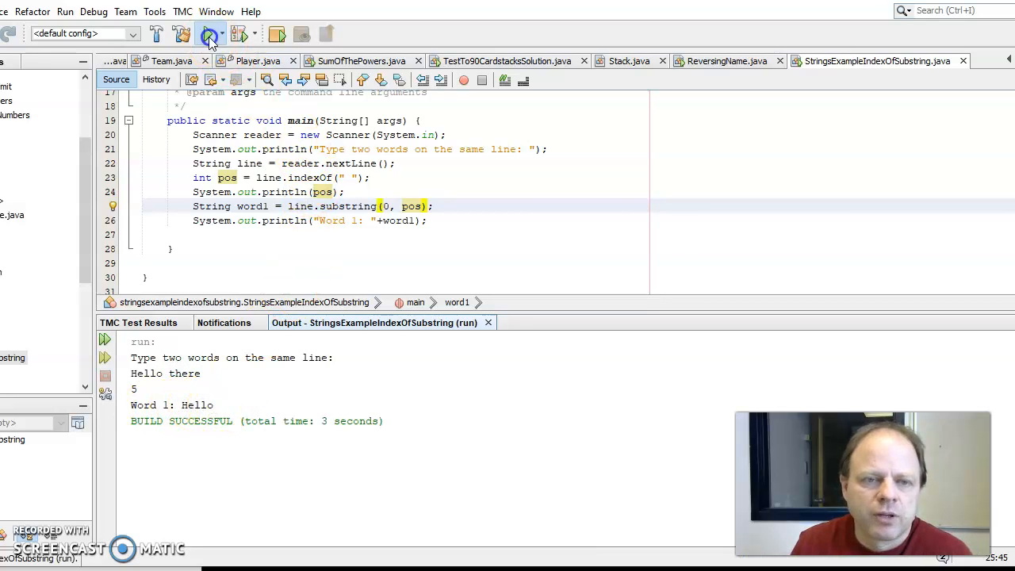
left_click(210, 33)
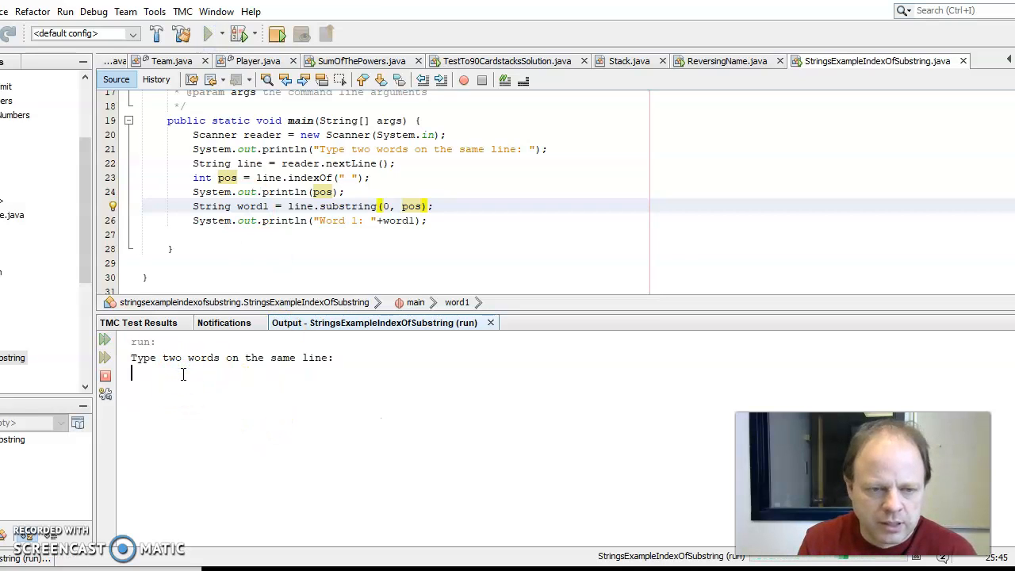
type("Something longer")
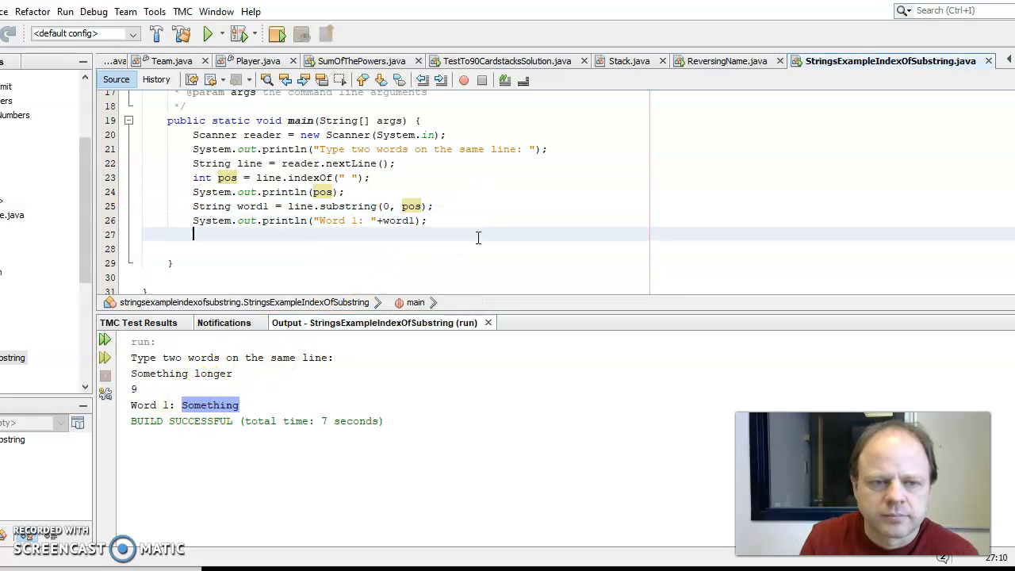
Step: Add String word2 = line.substring(pos+1), print it as 'Word 2: ', and run
type("String")
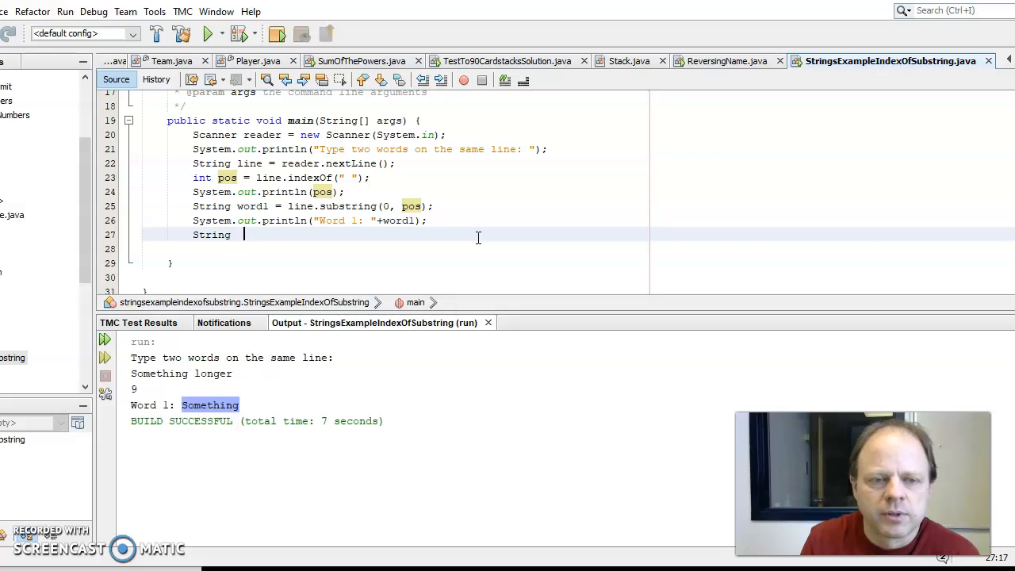
type("word1")
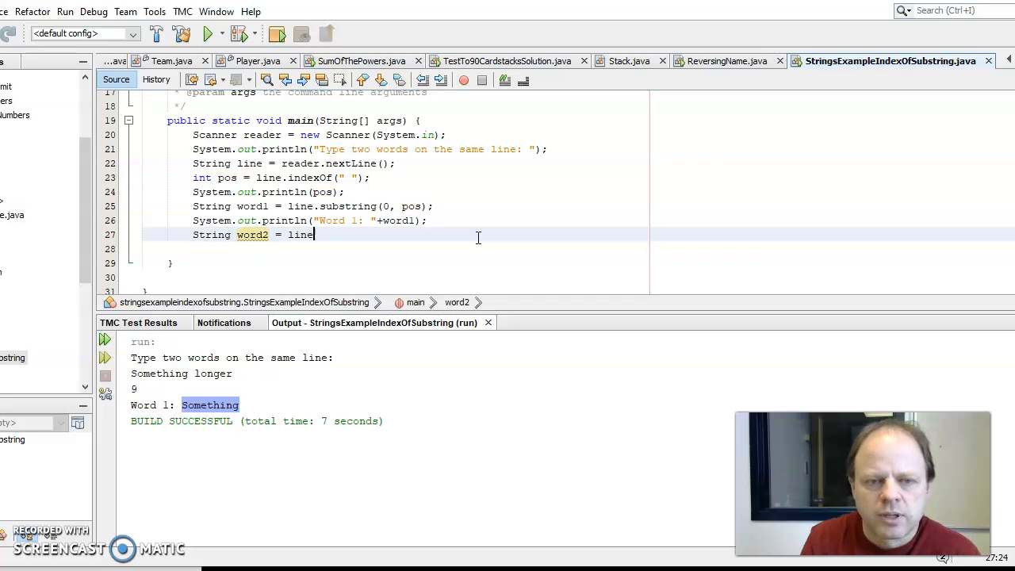
type("s")
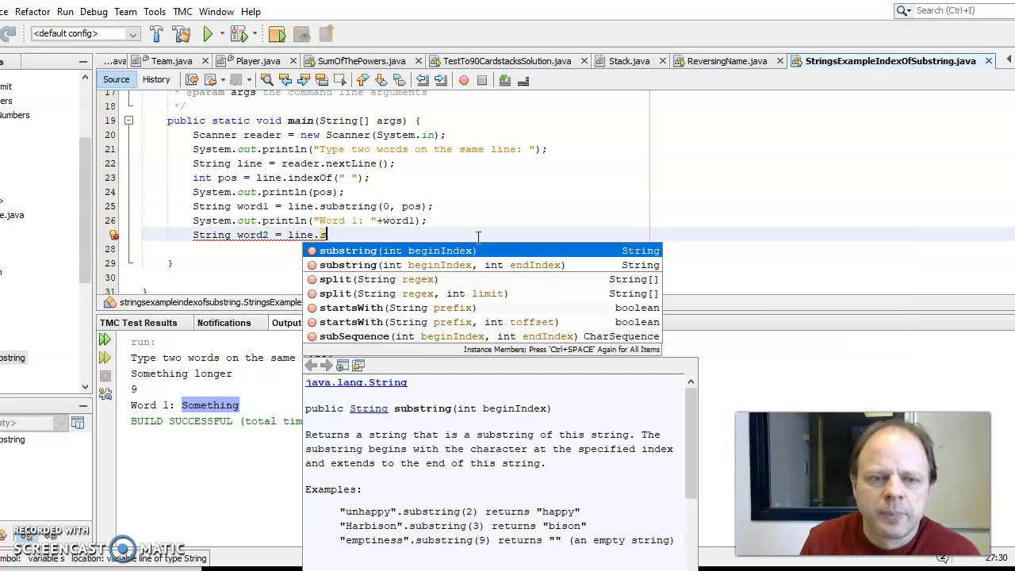
mouse_move(432, 271)
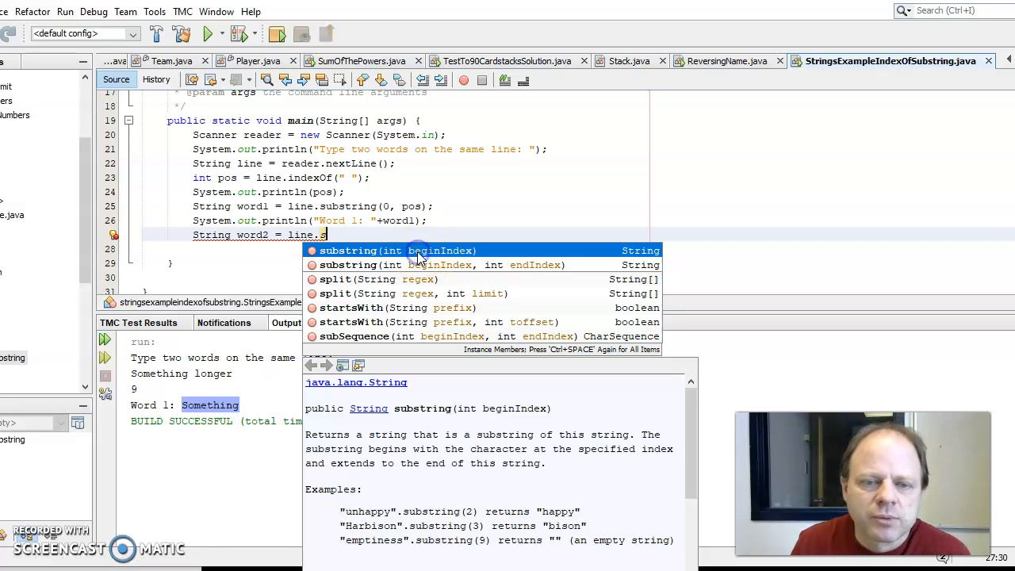
mouse_move(396, 251)
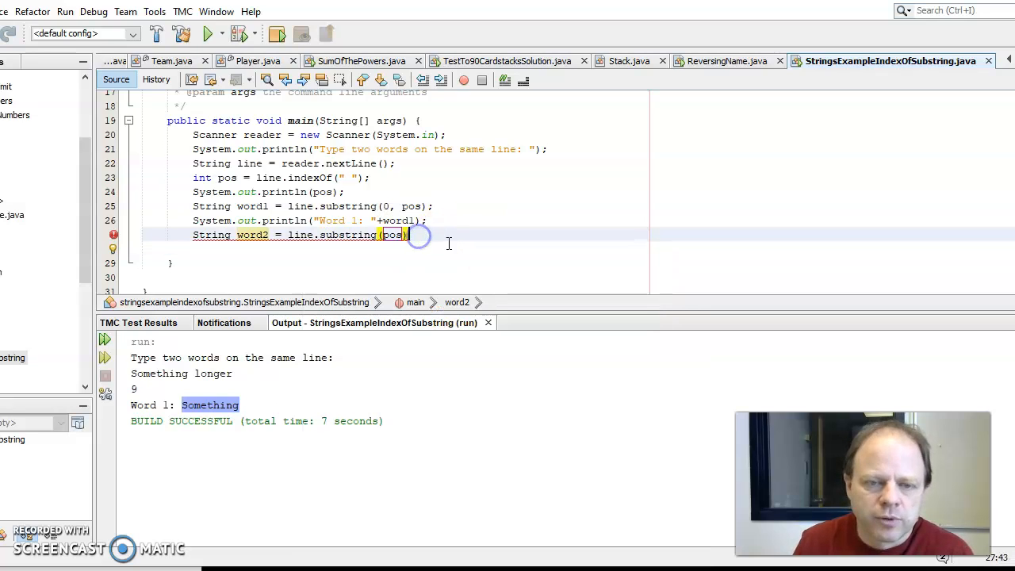
type(";")
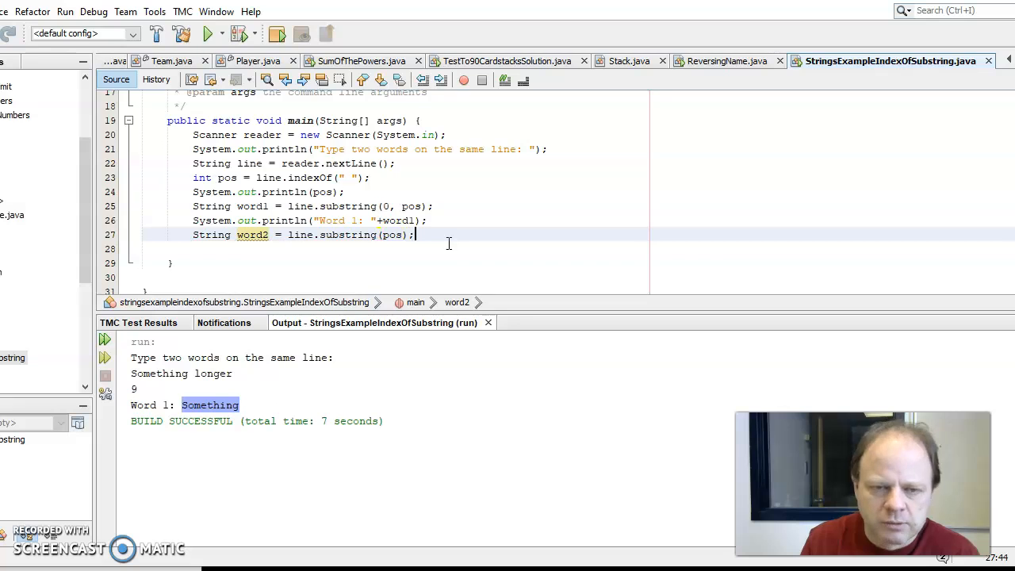
type("+1")
left_click(420, 248)
type("System.out.println(\"Word 2: \"+word2);")
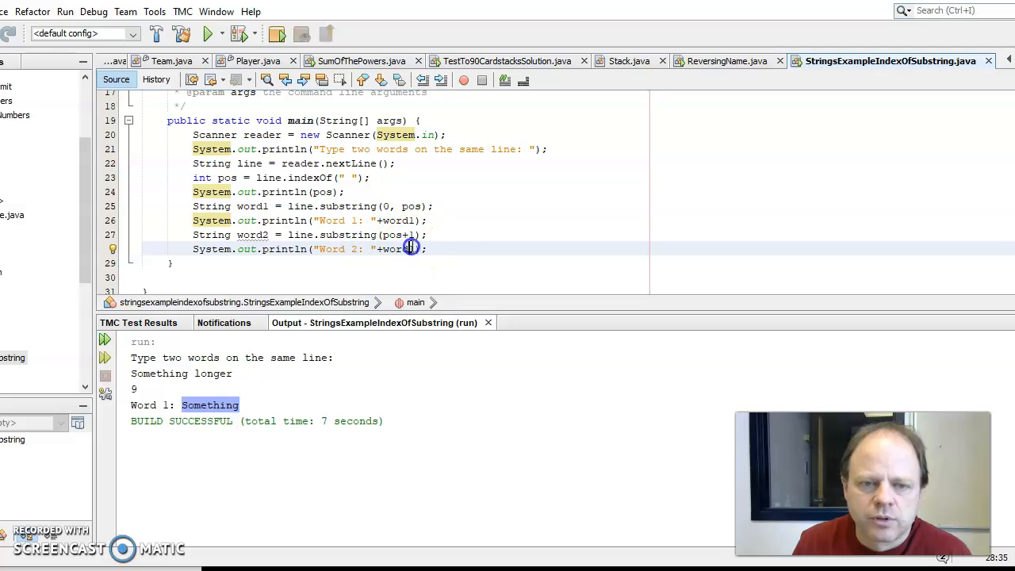
left_click(209, 34)
type("S")
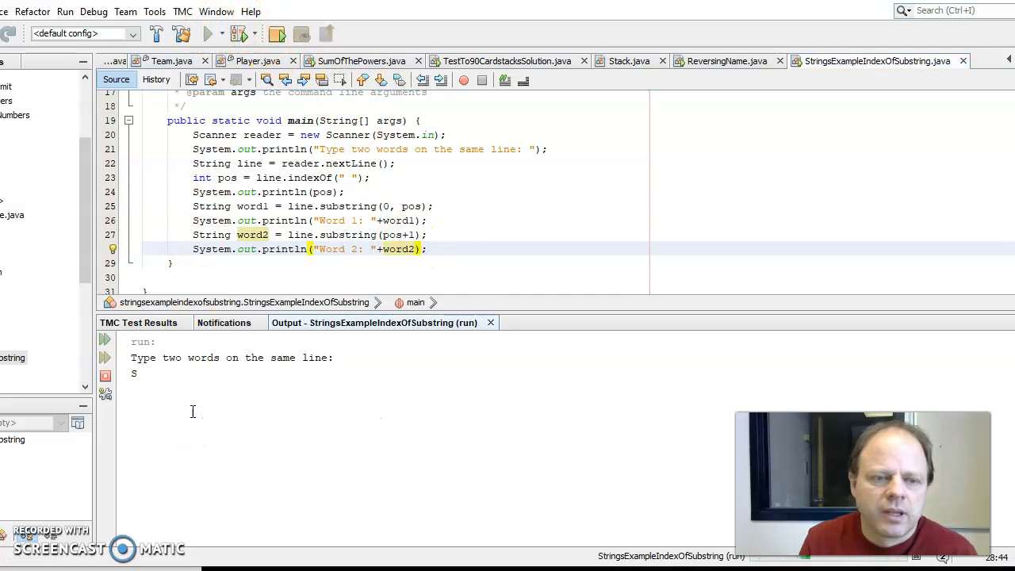
Step: Enter 'Something longer' to print both words, then rerun with 'Hello there'
type("omething longer")
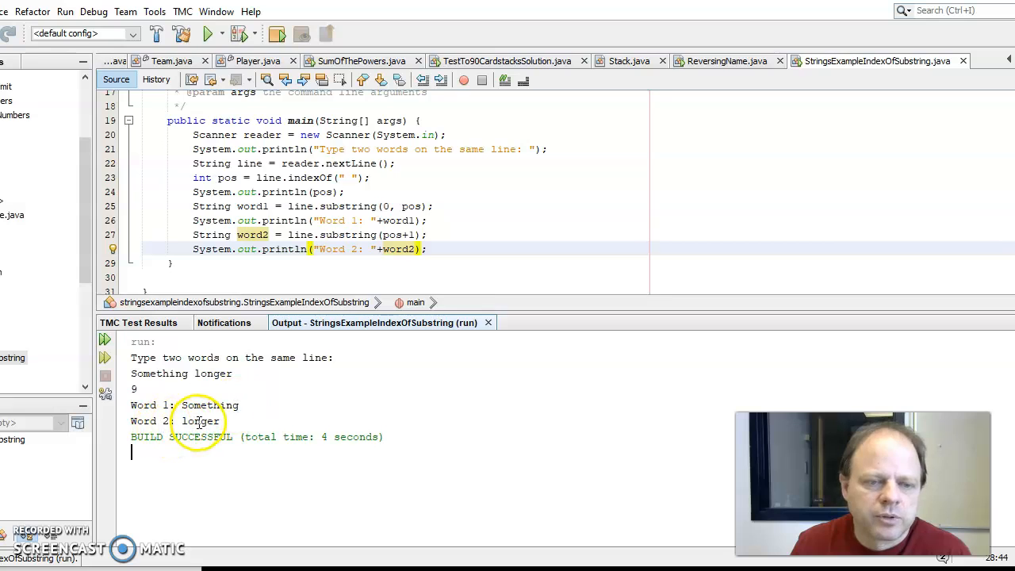
left_click(208, 33)
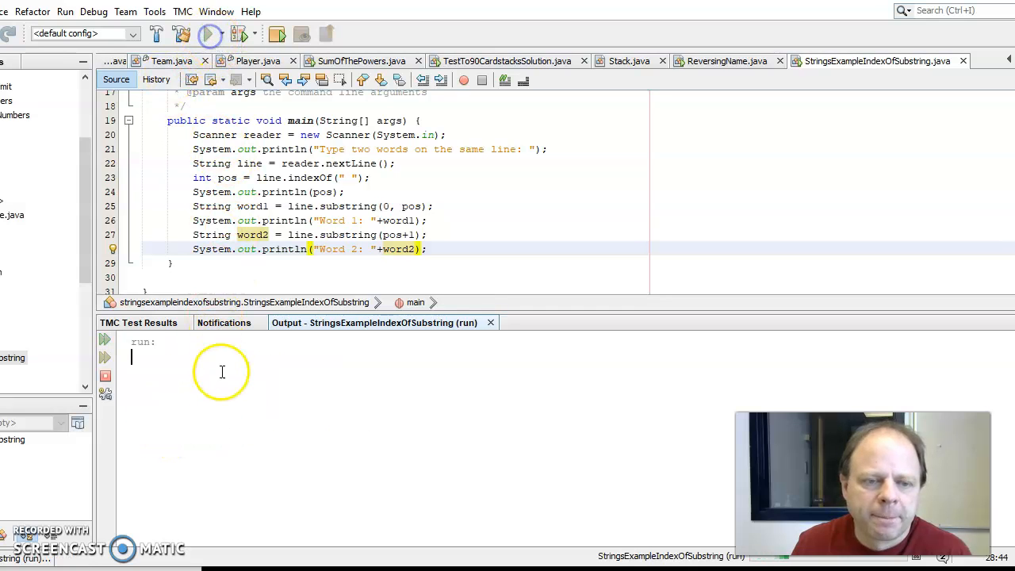
type("Hello there")
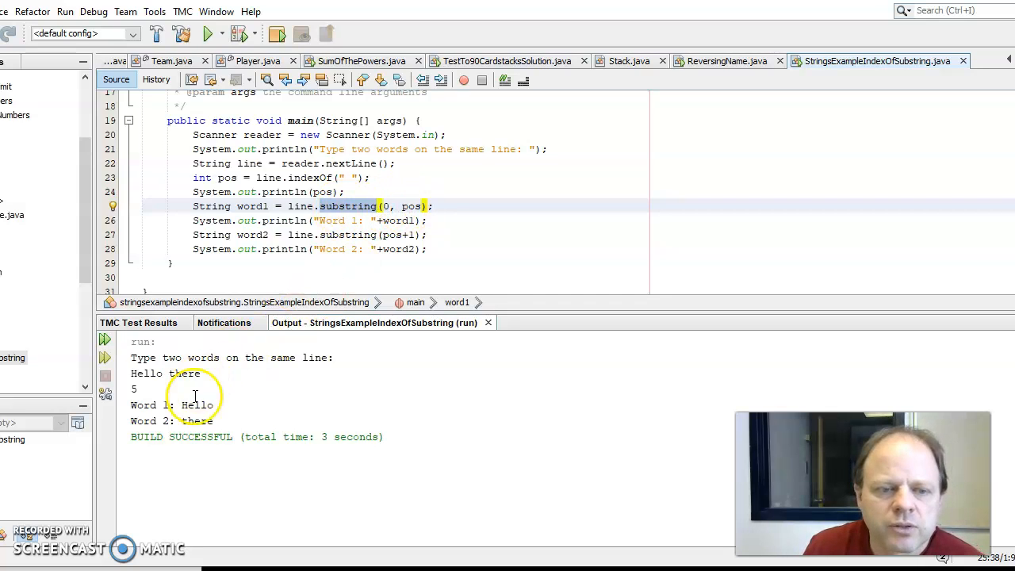
double_click(198, 405)
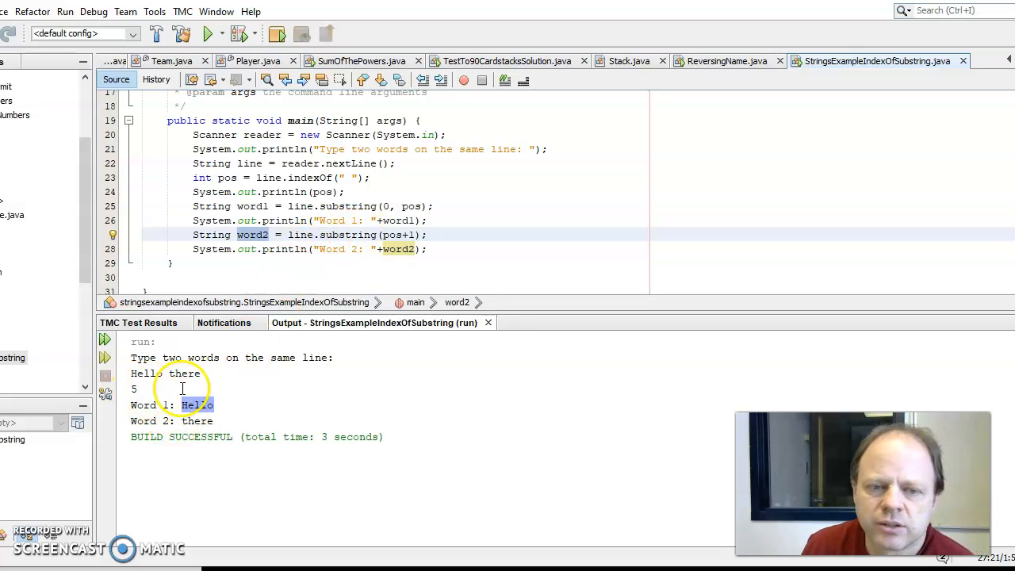
mouse_move(369, 265)
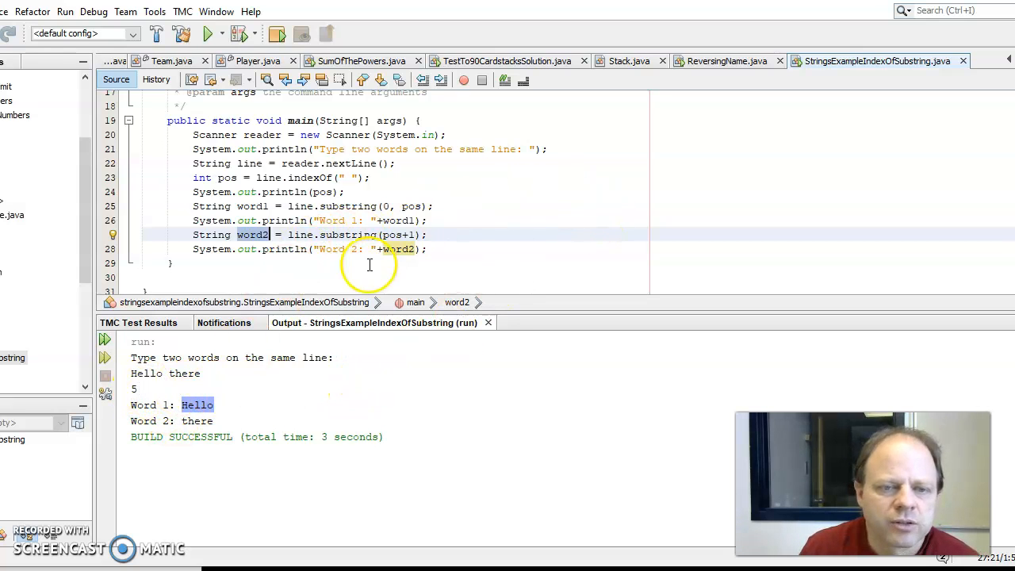